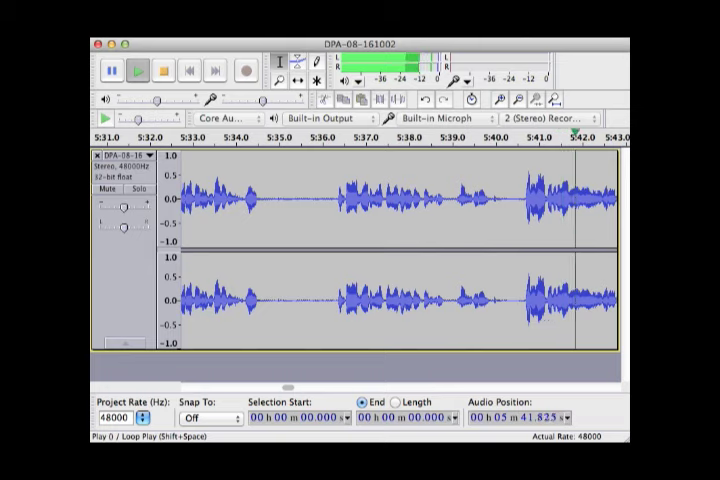
scroll(right, 3)
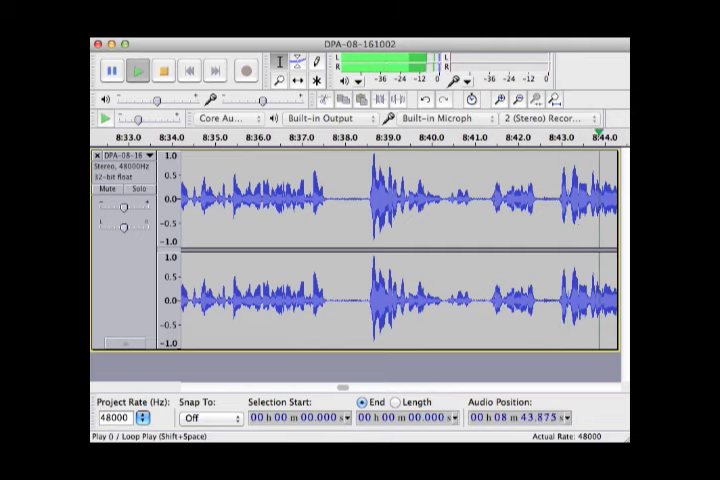
scroll(right, 3)
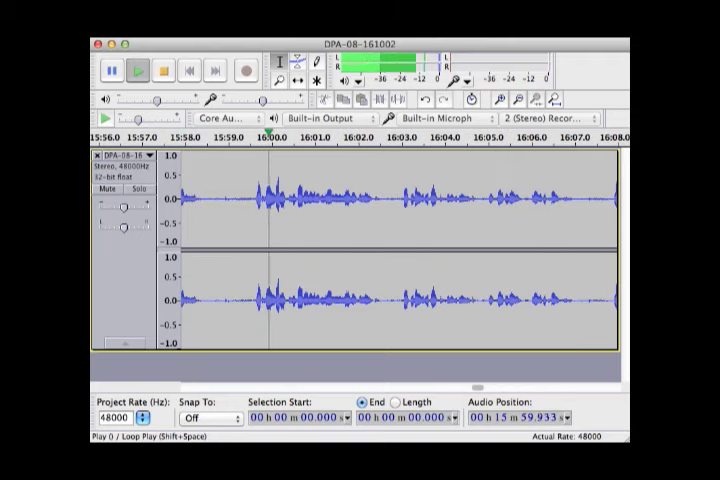
click(136, 70)
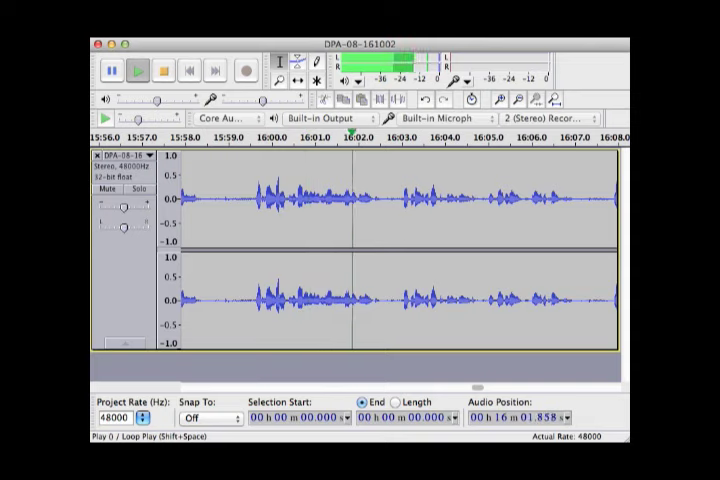